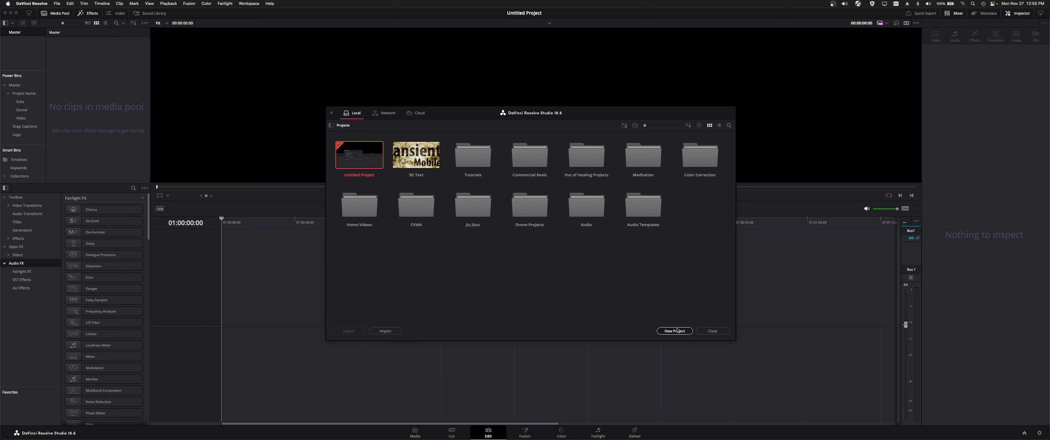
Start a new project but back out of the save-changes prompt.
{"action": "left_click", "coordinate": [675, 331]}
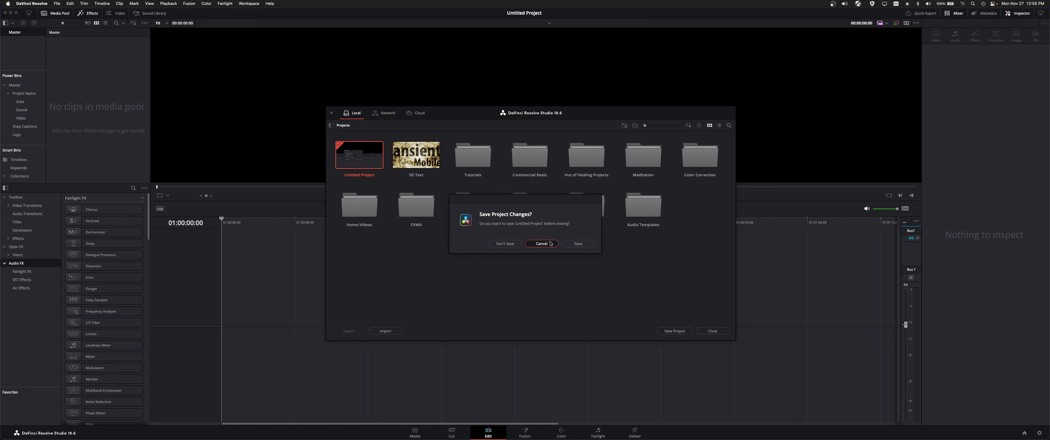
{"action": "left_click", "coordinate": [542, 244]}
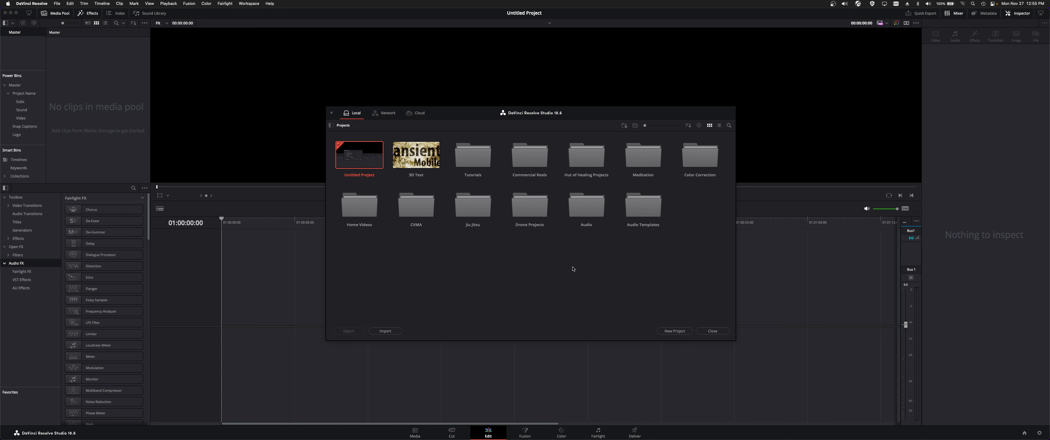
{"action": "mouse_move", "coordinate": [538, 285]}
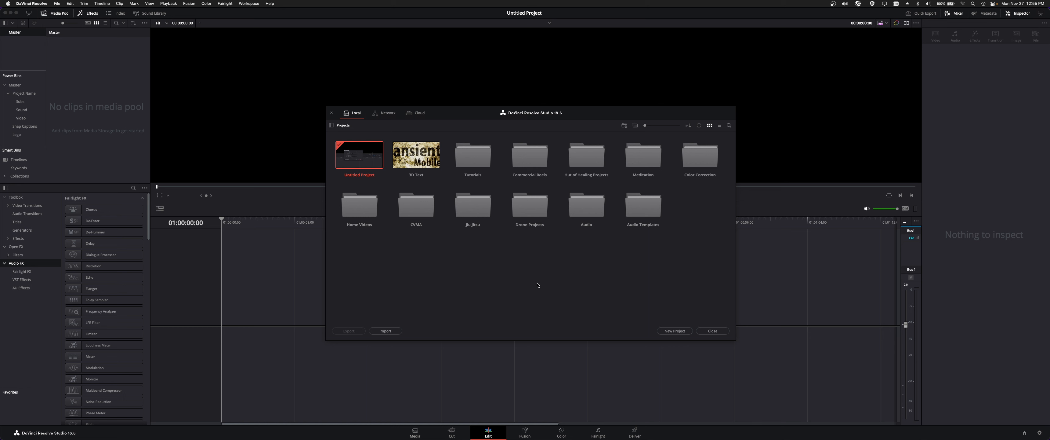
{"action": "mouse_move", "coordinate": [609, 153]}
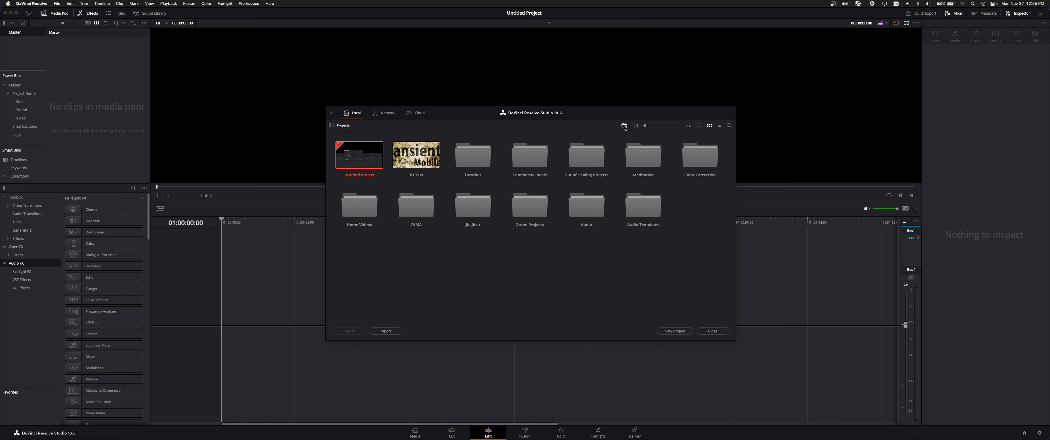
{"action": "mouse_move", "coordinate": [635, 126]}
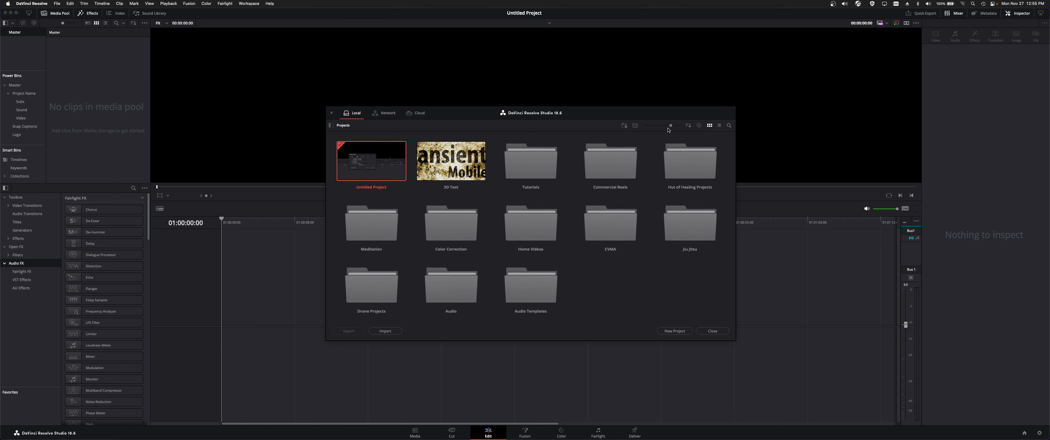
Toggle the sort menu and project info, then show projects as a detailed list.
{"action": "left_click", "coordinate": [688, 125]}
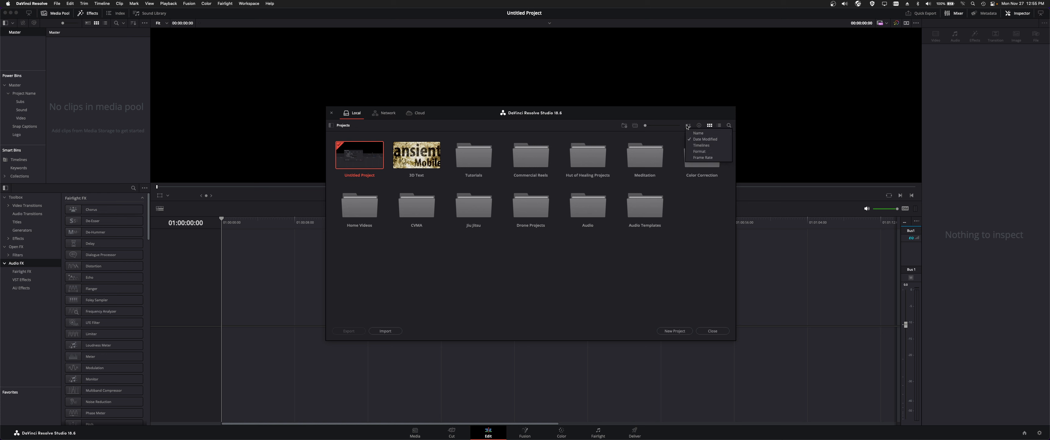
{"action": "left_click", "coordinate": [689, 125]}
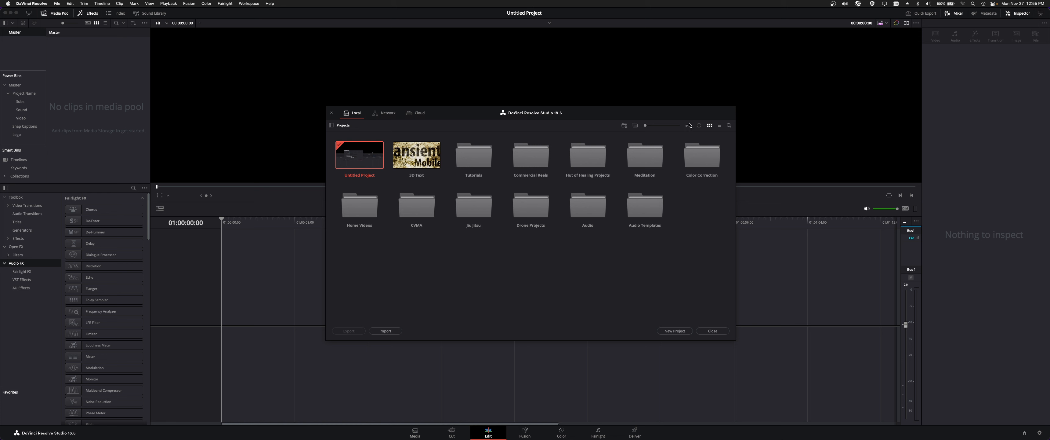
{"action": "left_click", "coordinate": [687, 125]}
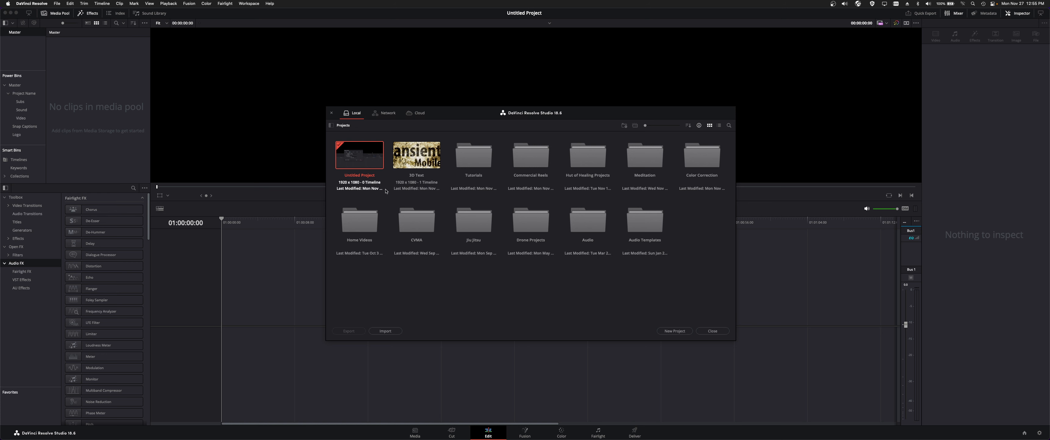
{"action": "left_click", "coordinate": [720, 125]}
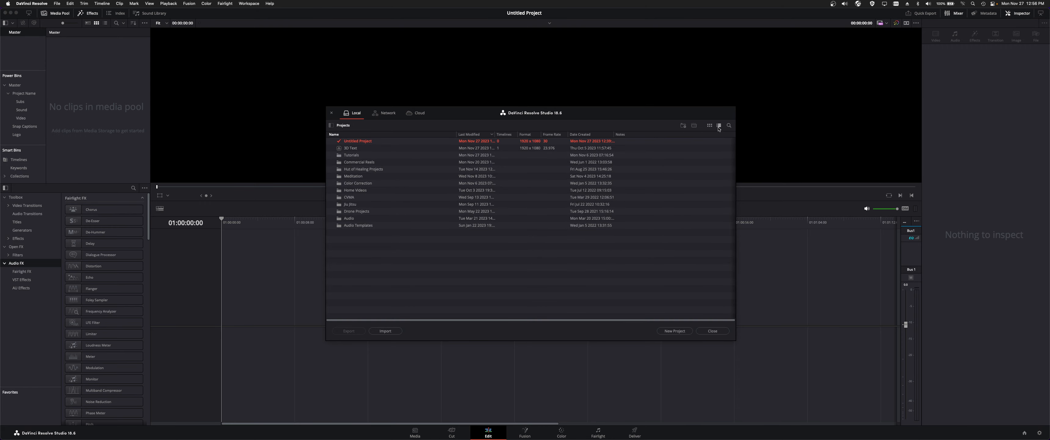
Show the project search field and return to the thumbnail grid view.
{"action": "left_click", "coordinate": [730, 125]}
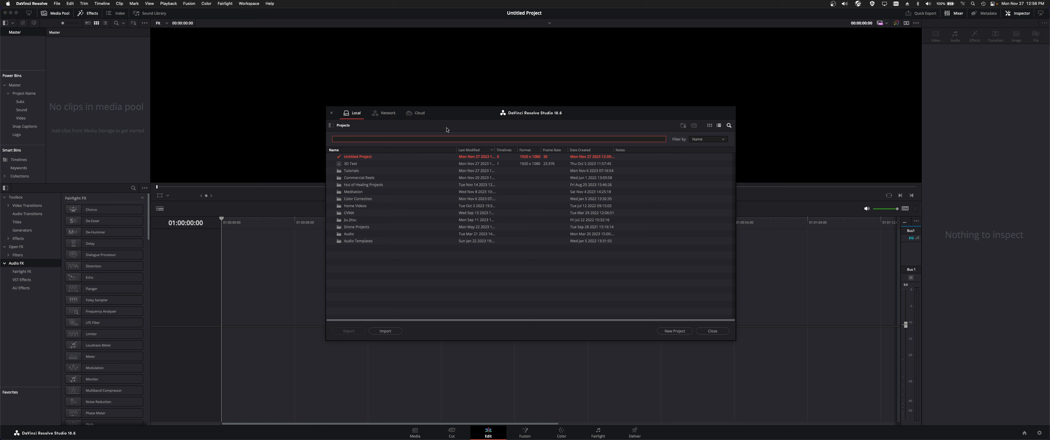
{"action": "mouse_move", "coordinate": [706, 144]}
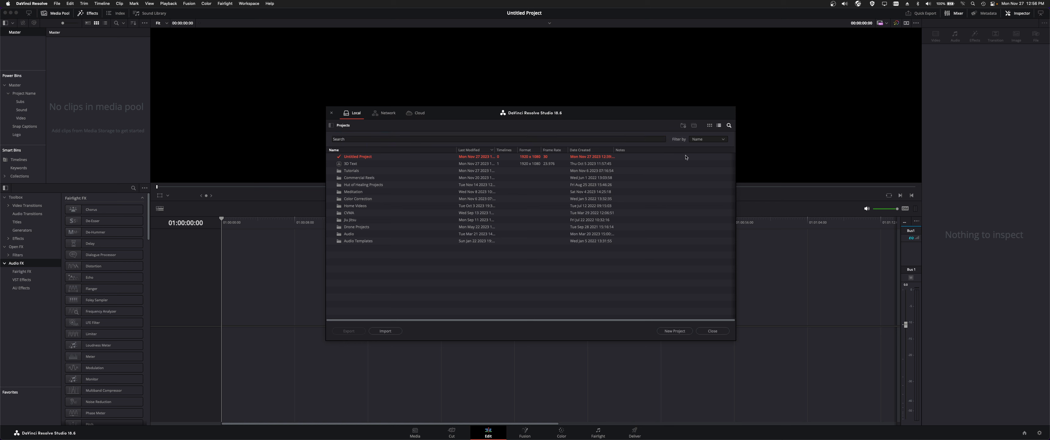
{"action": "left_click", "coordinate": [709, 125]}
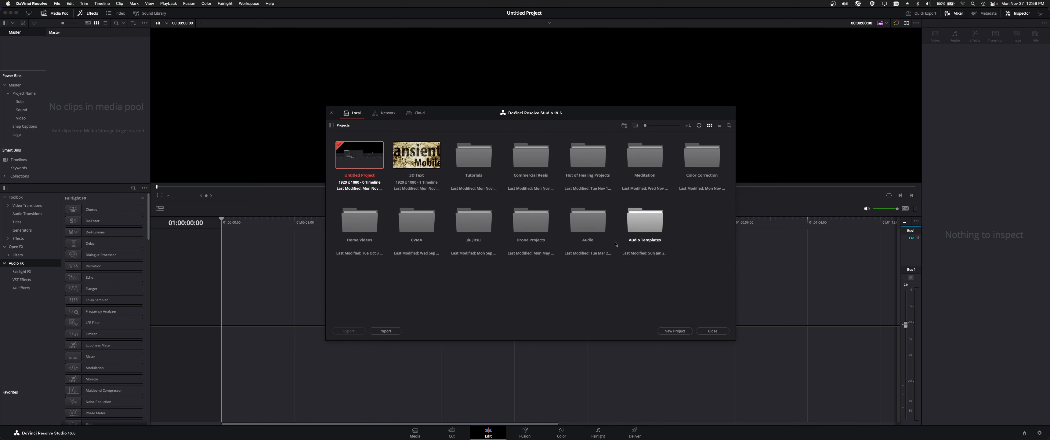
{"action": "mouse_move", "coordinate": [645, 317]}
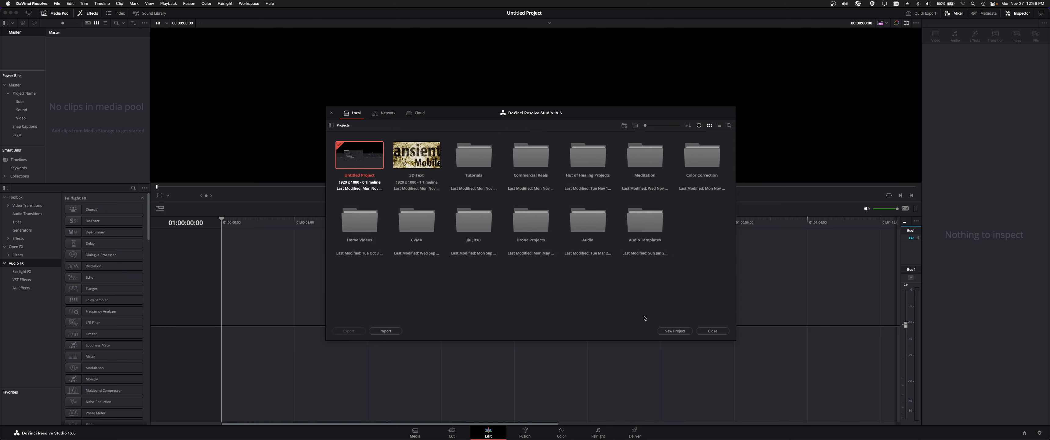
{"action": "mouse_move", "coordinate": [355, 149]}
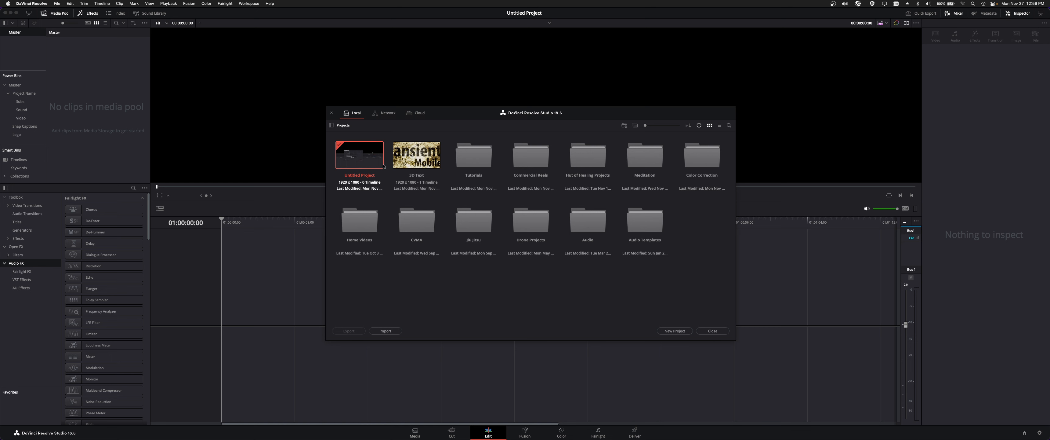
Bring up the Create New Project prompt from the Untitled Project thumbnail's menu.
{"action": "right_click", "coordinate": [359, 155]}
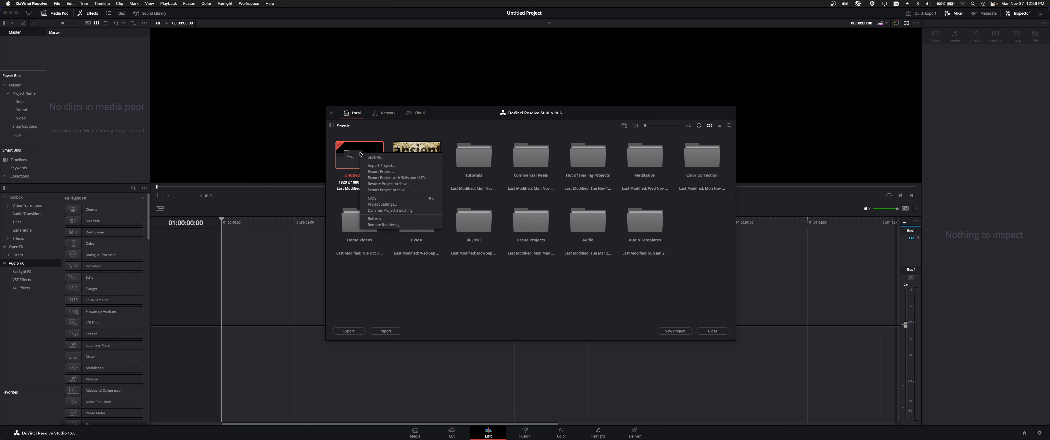
{"action": "left_click", "coordinate": [464, 296]}
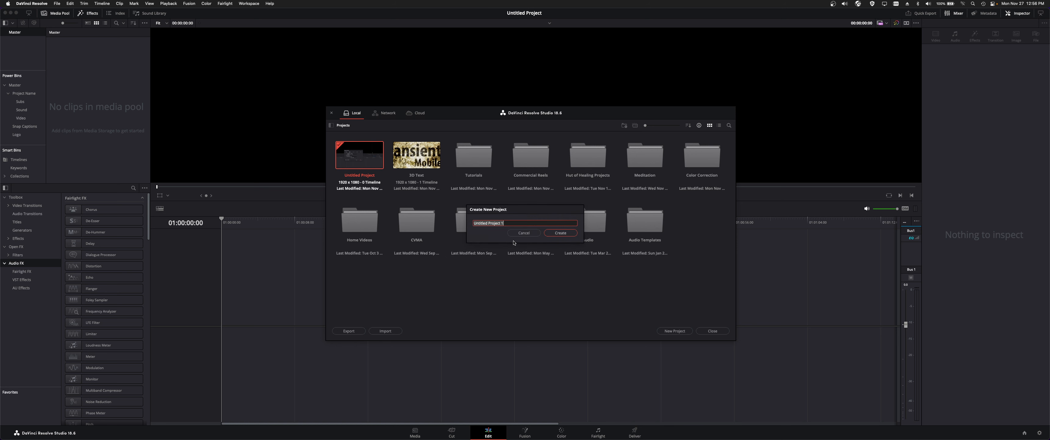
Name the new project 'Test Project' and create it.
{"action": "type", "text": "Test"}
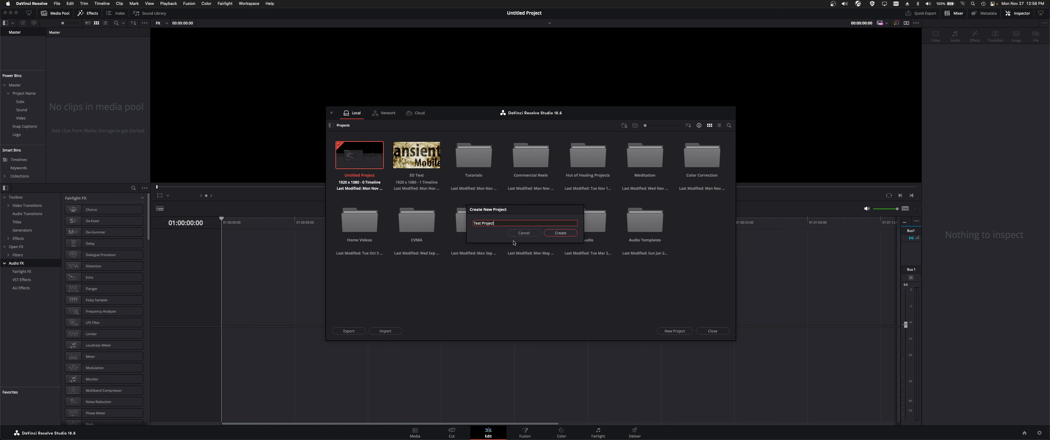
{"action": "left_click", "coordinate": [560, 232]}
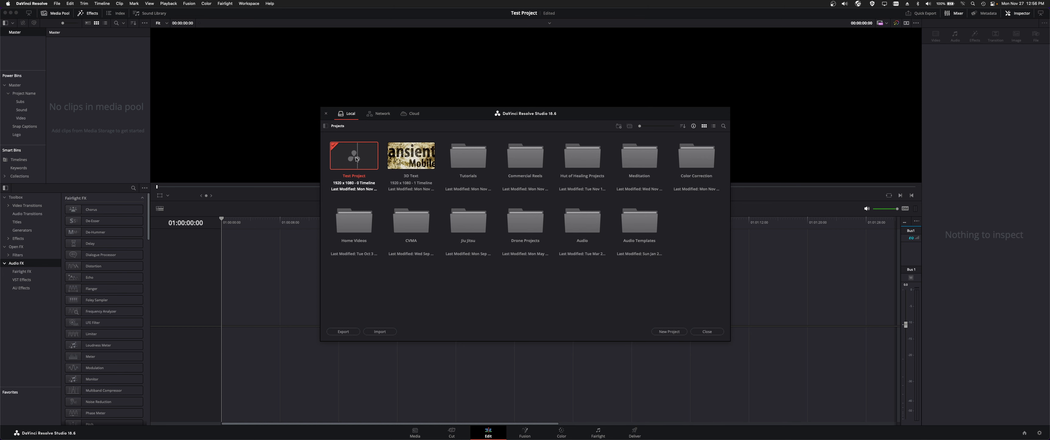
{"action": "mouse_move", "coordinate": [351, 162]}
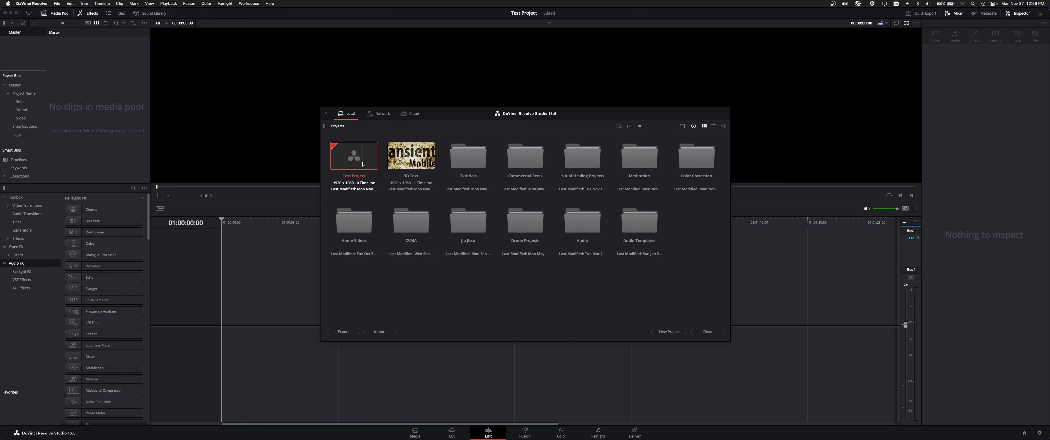
Close the Project Manager to land on Test Project's empty Edit page.
{"action": "left_click", "coordinate": [707, 331]}
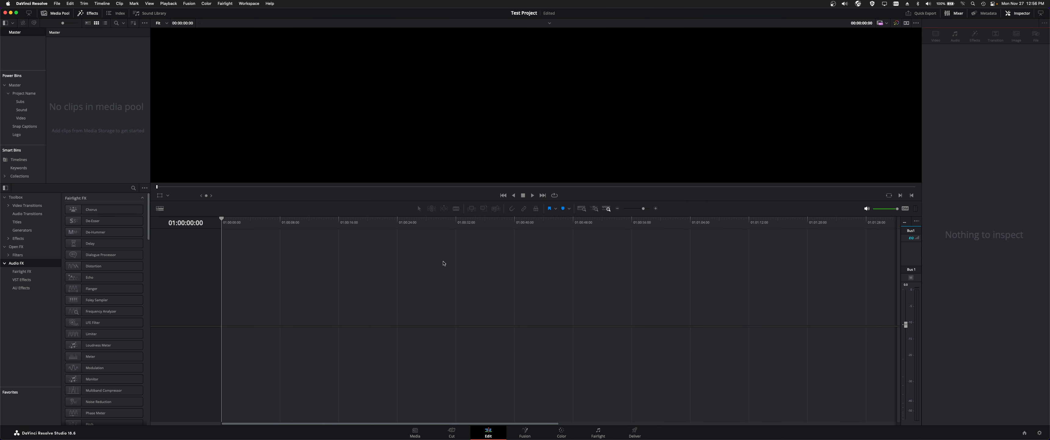
{"action": "mouse_move", "coordinate": [257, 225]}
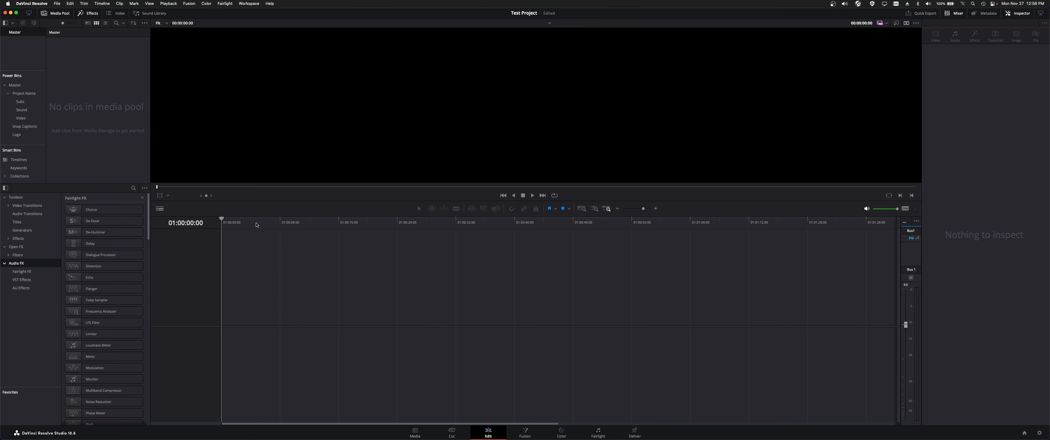
{"action": "mouse_move", "coordinate": [268, 252]}
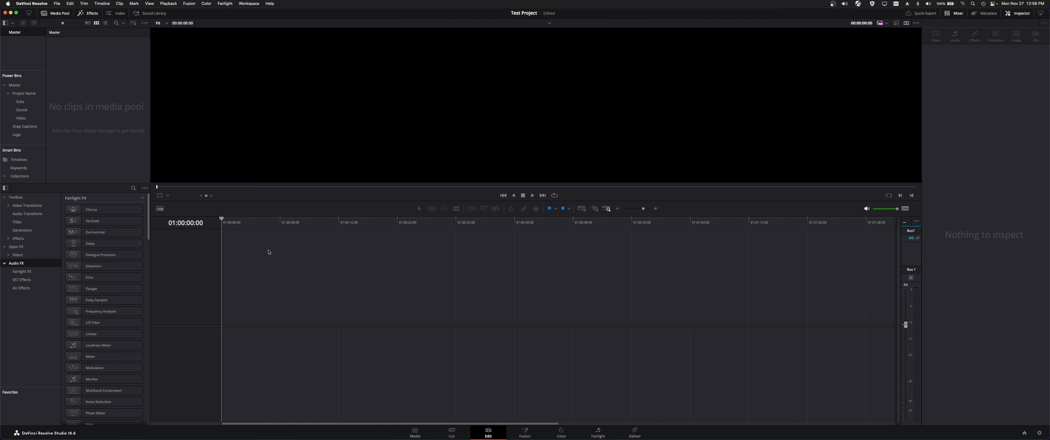